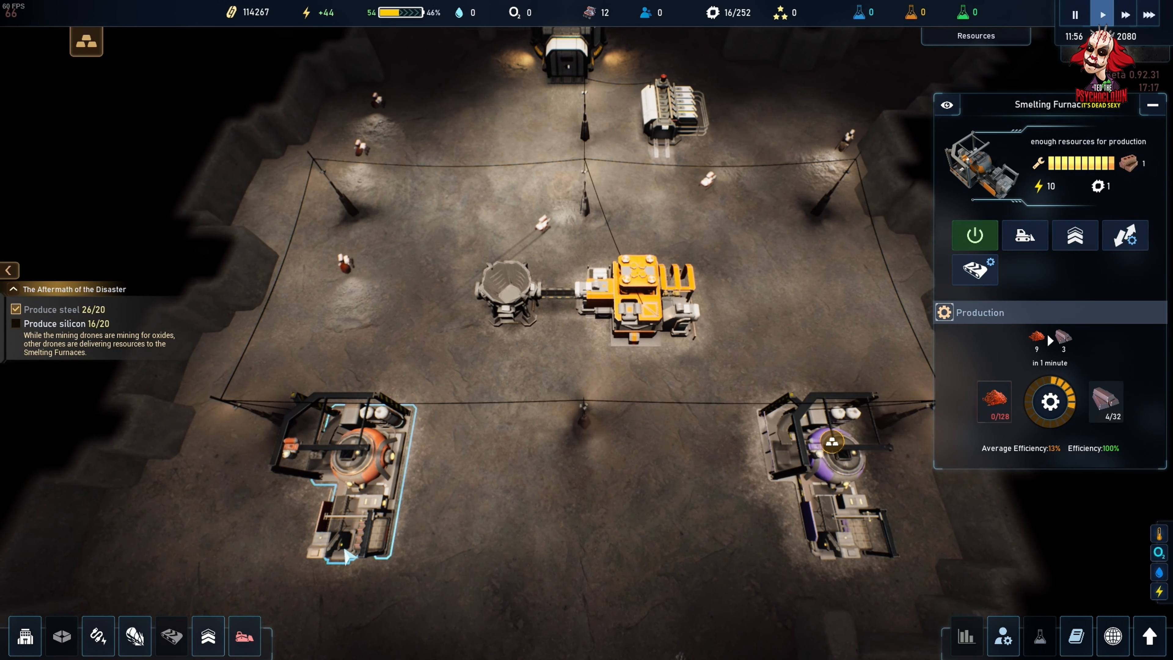
mouse_move(61, 637)
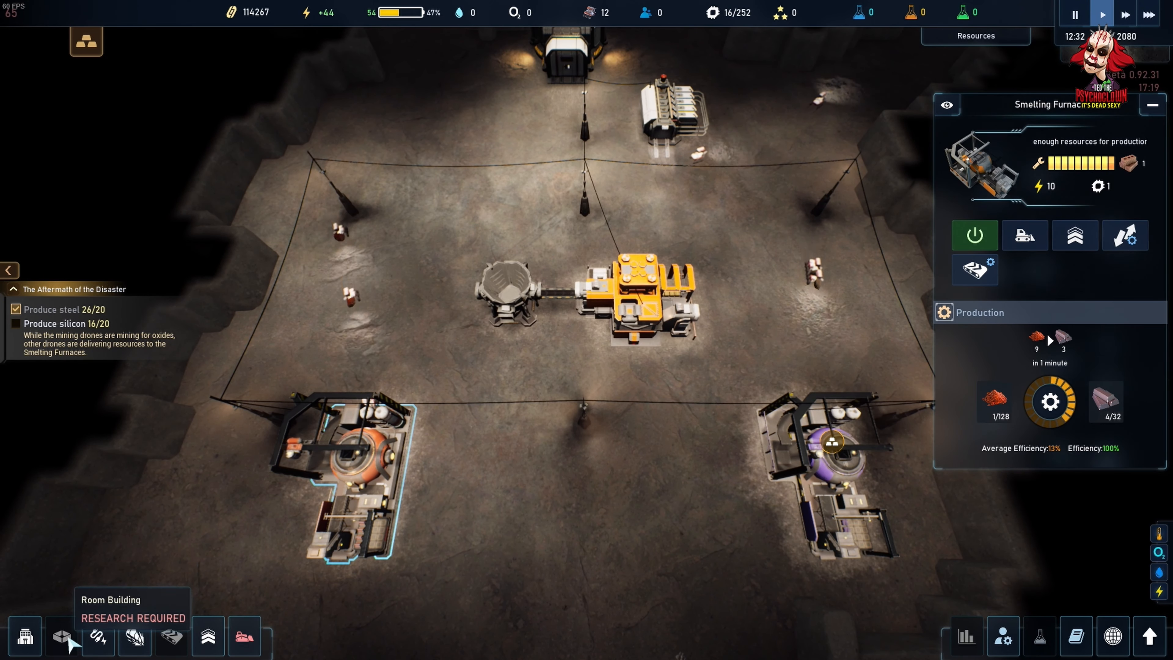
mouse_move(172, 636)
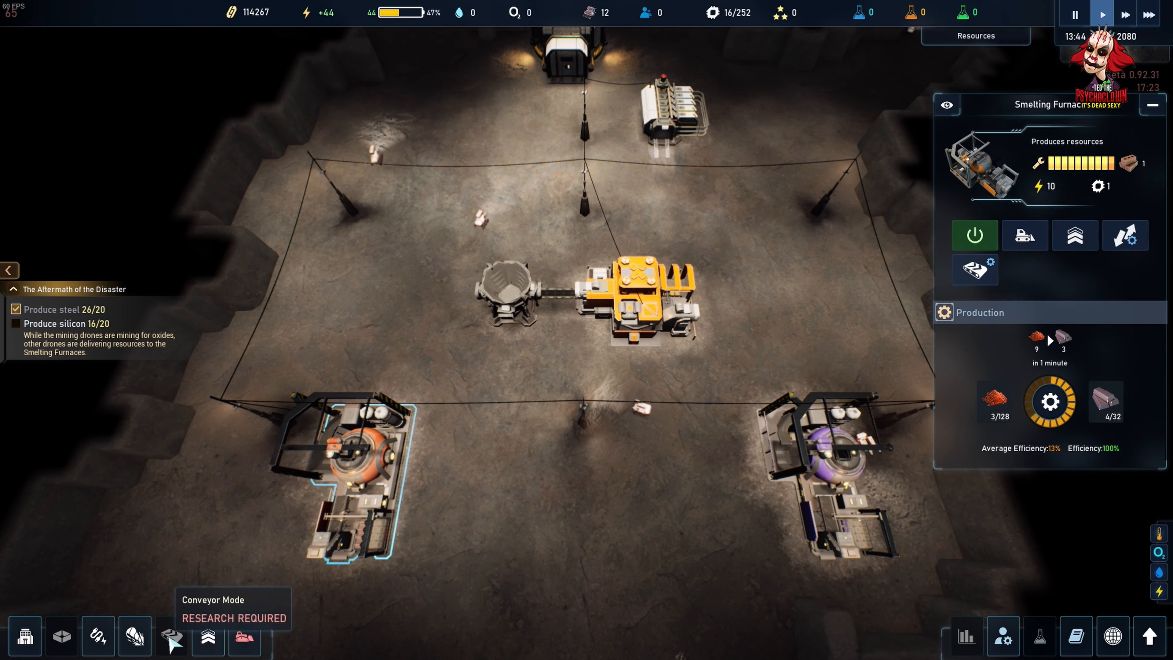
mouse_move(135, 638)
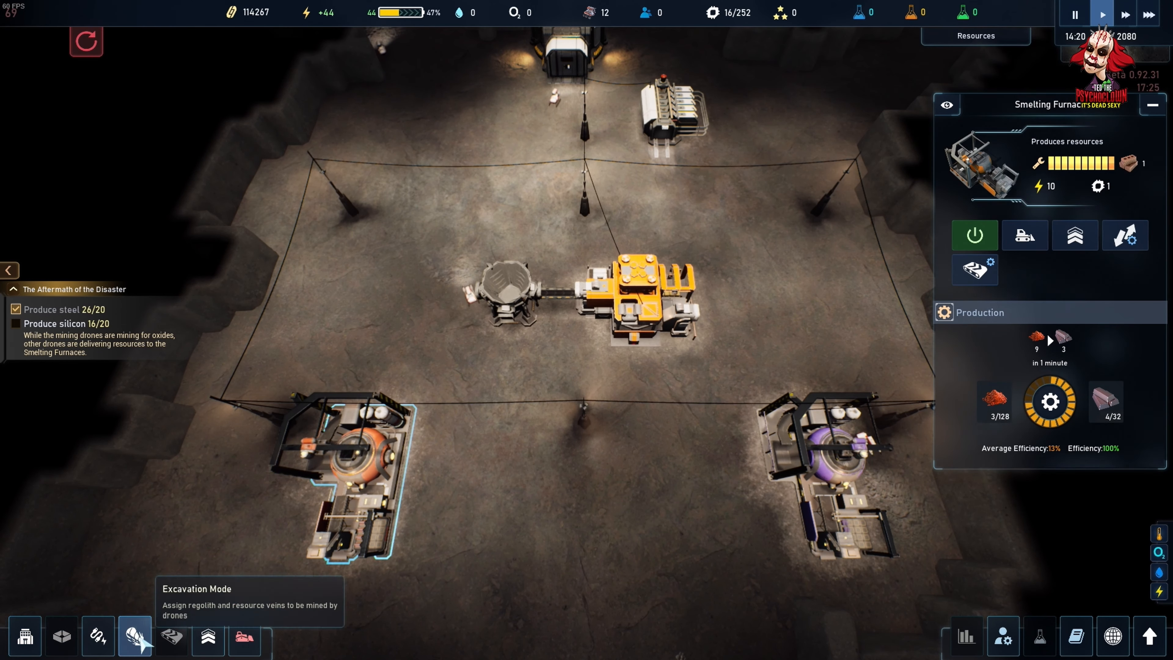
Bring up the building categories from the bottom toolbar.
click(134, 639)
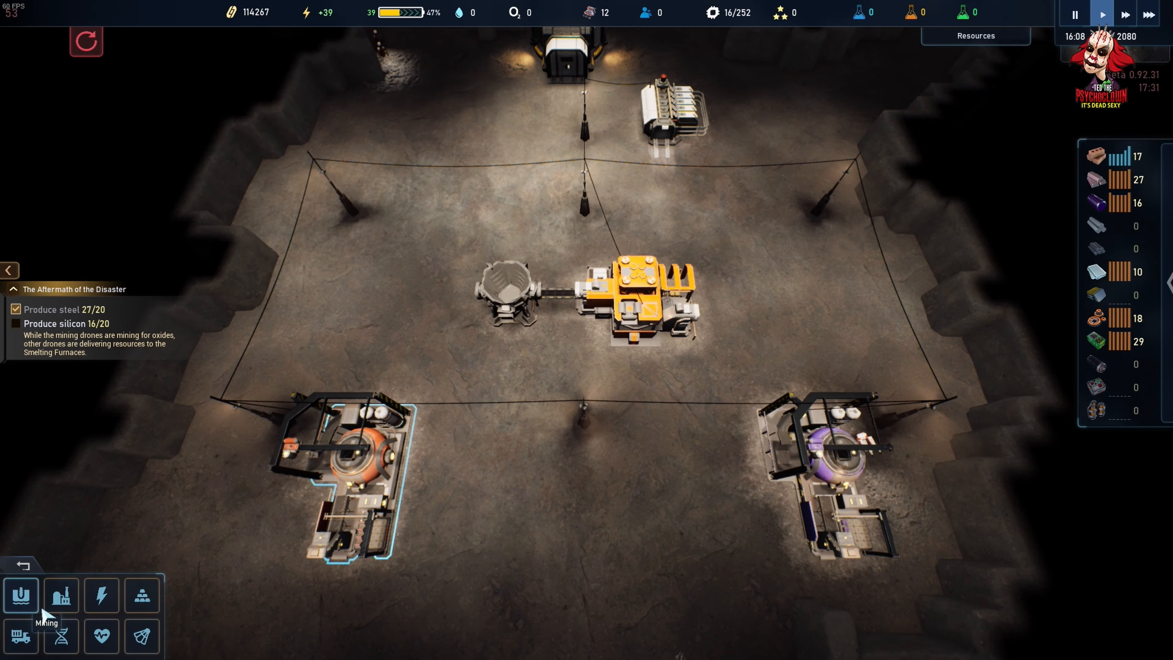
Browse the Mining category, then show the Production buildings available to construct.
click(20, 595)
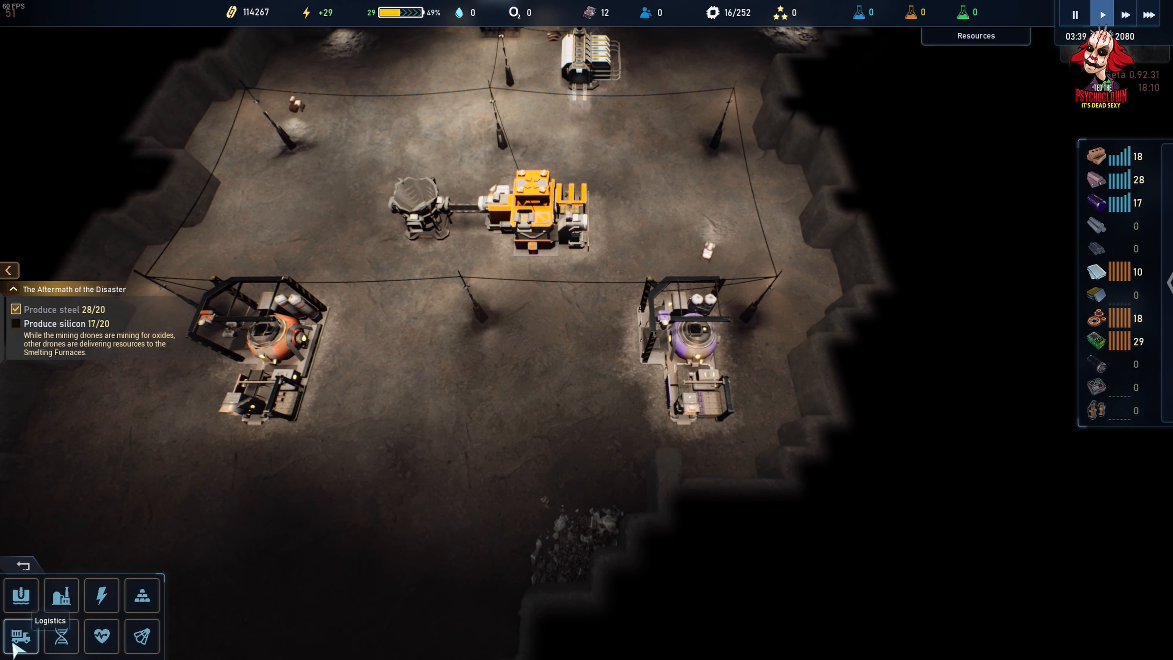
mouse_move(61, 595)
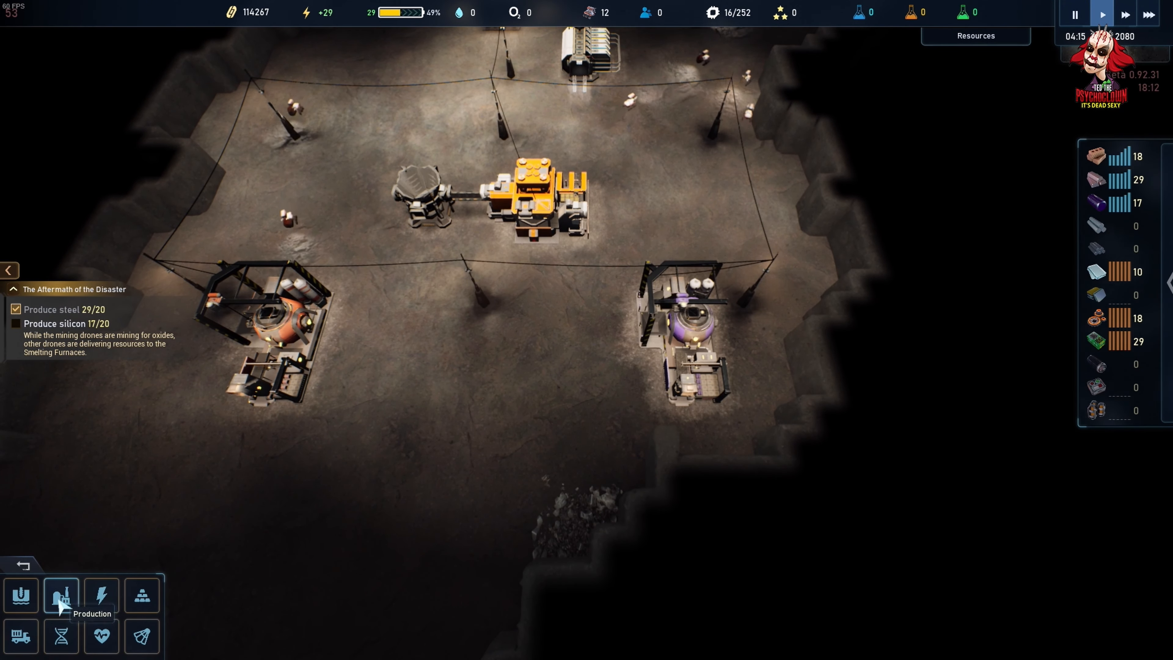
click(100, 596)
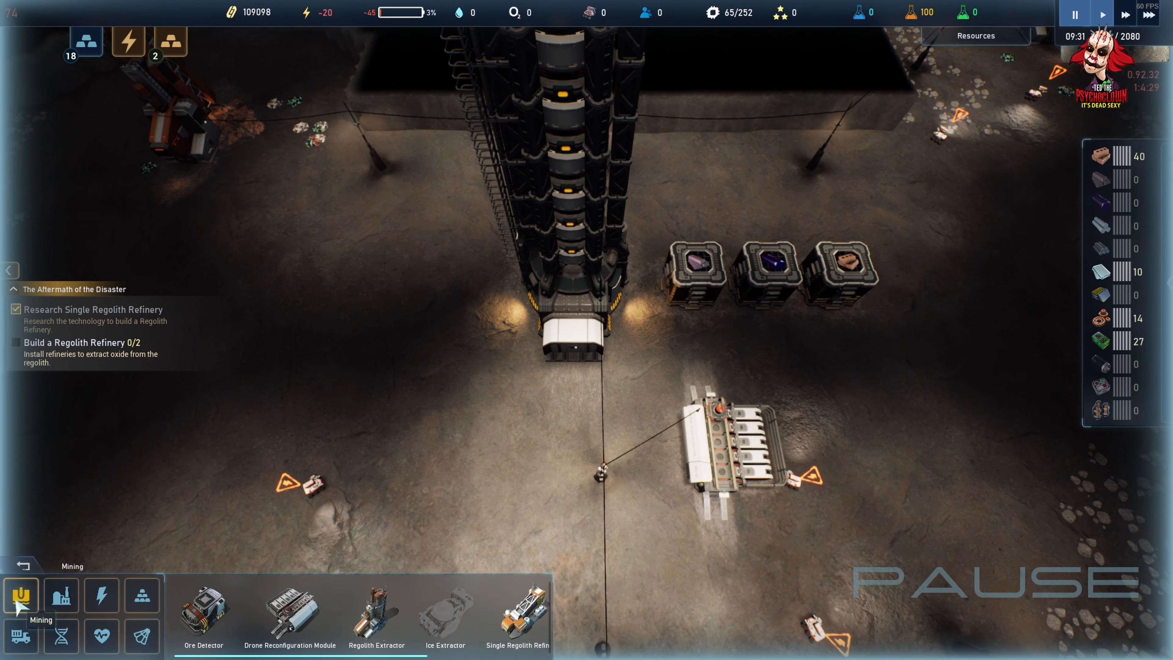
mouse_move(521, 613)
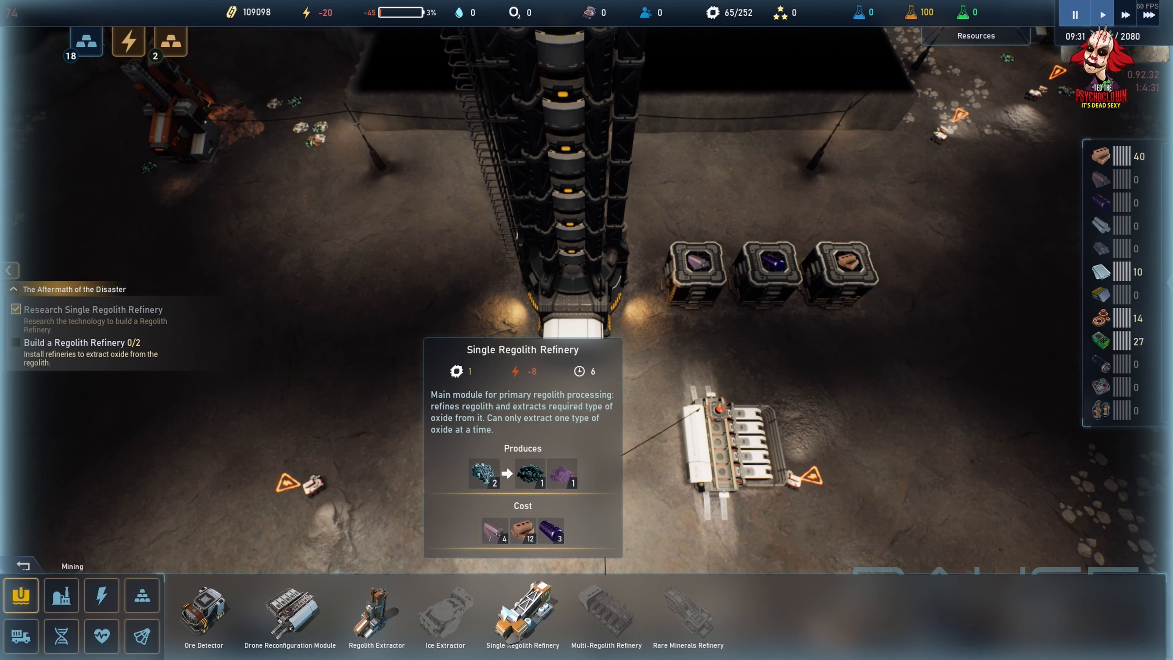
Dismiss the Smelting Furnace info panel and return to the build menu.
click(521, 614)
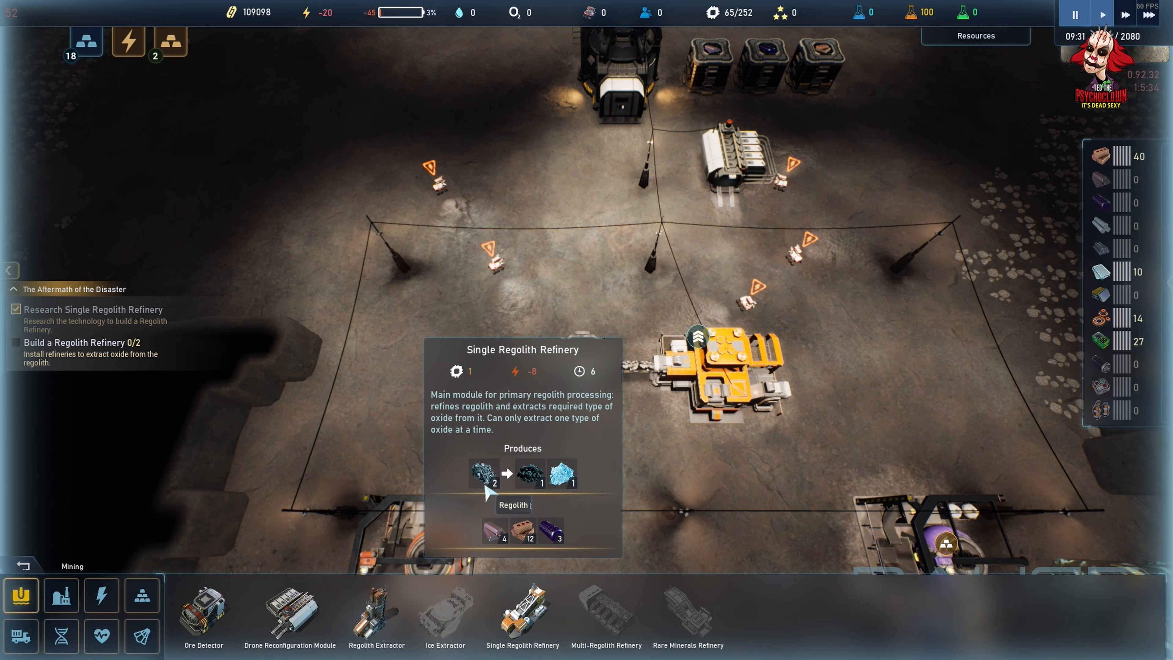
mouse_move(563, 475)
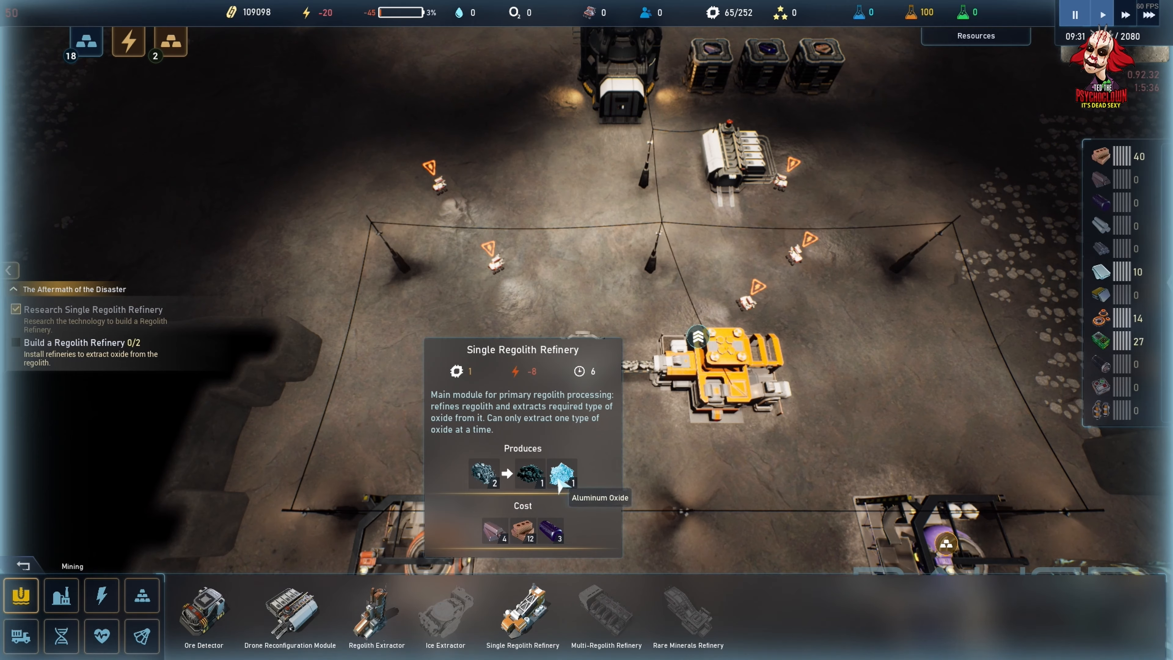
click(523, 614)
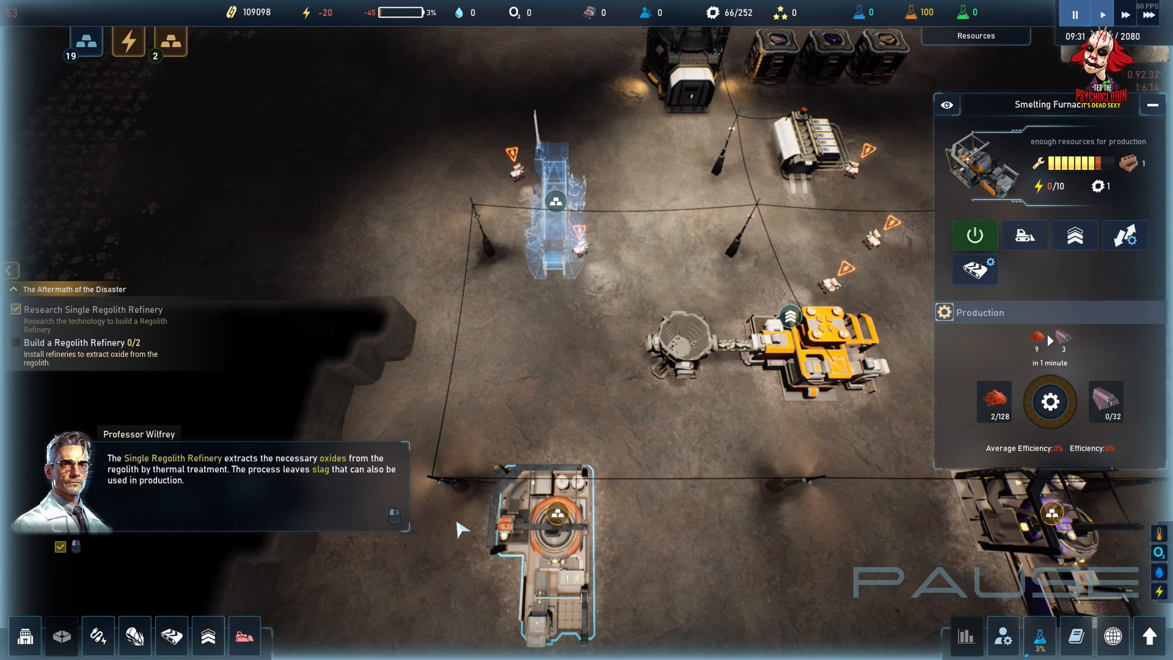
mouse_move(229, 485)
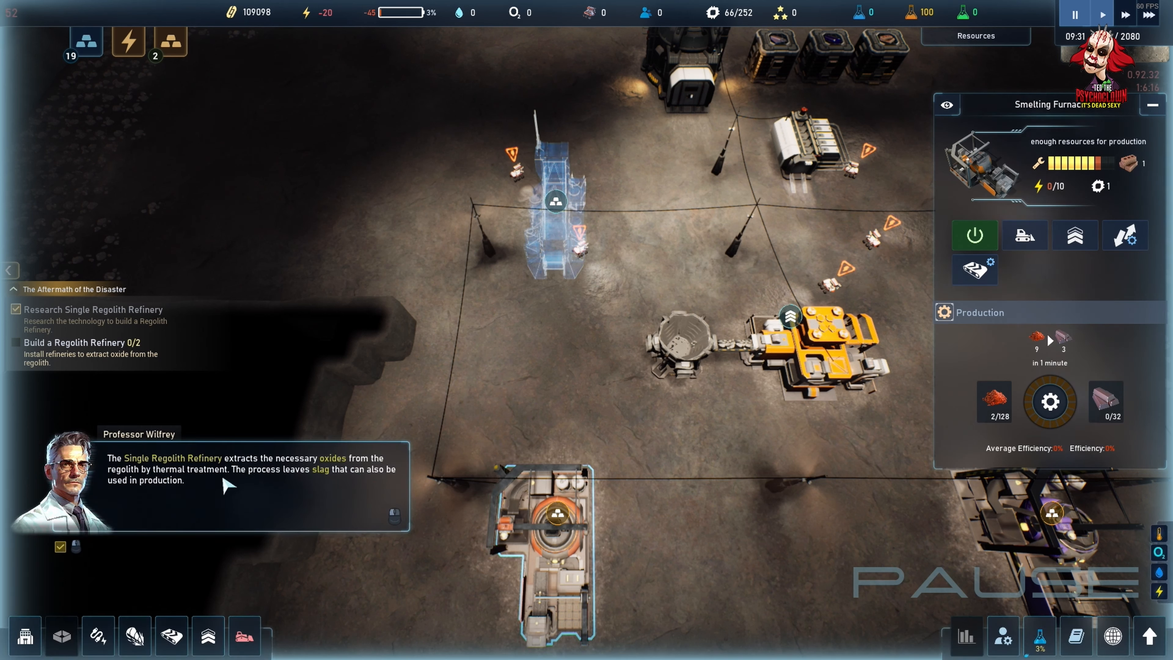
mouse_move(268, 488)
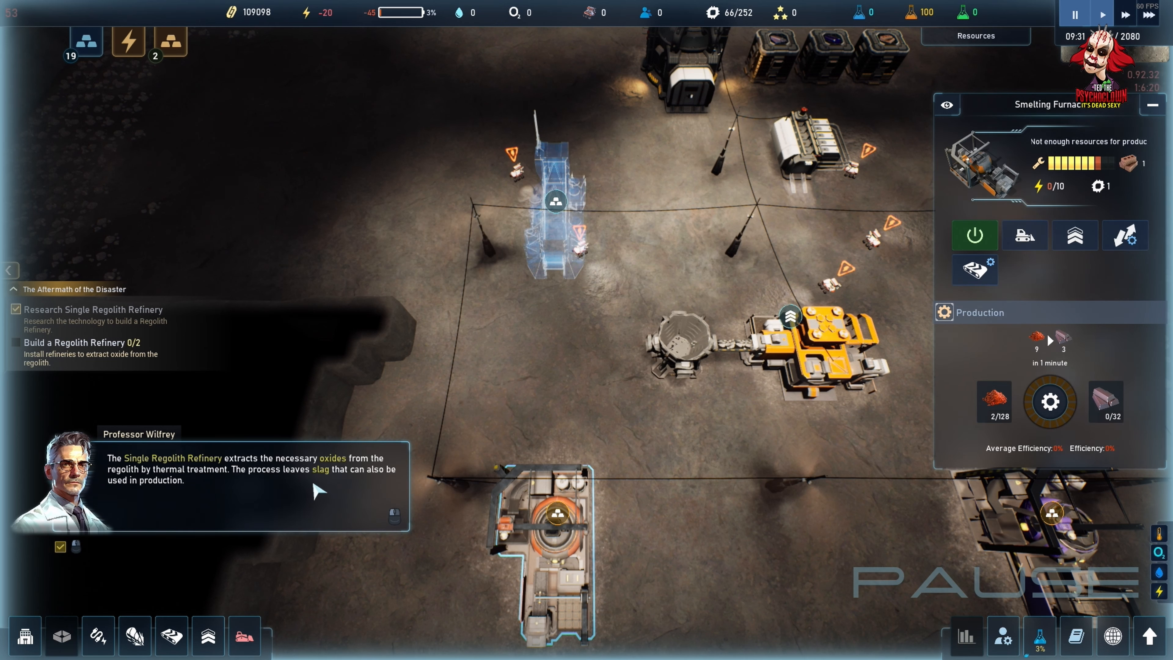
mouse_move(796, 483)
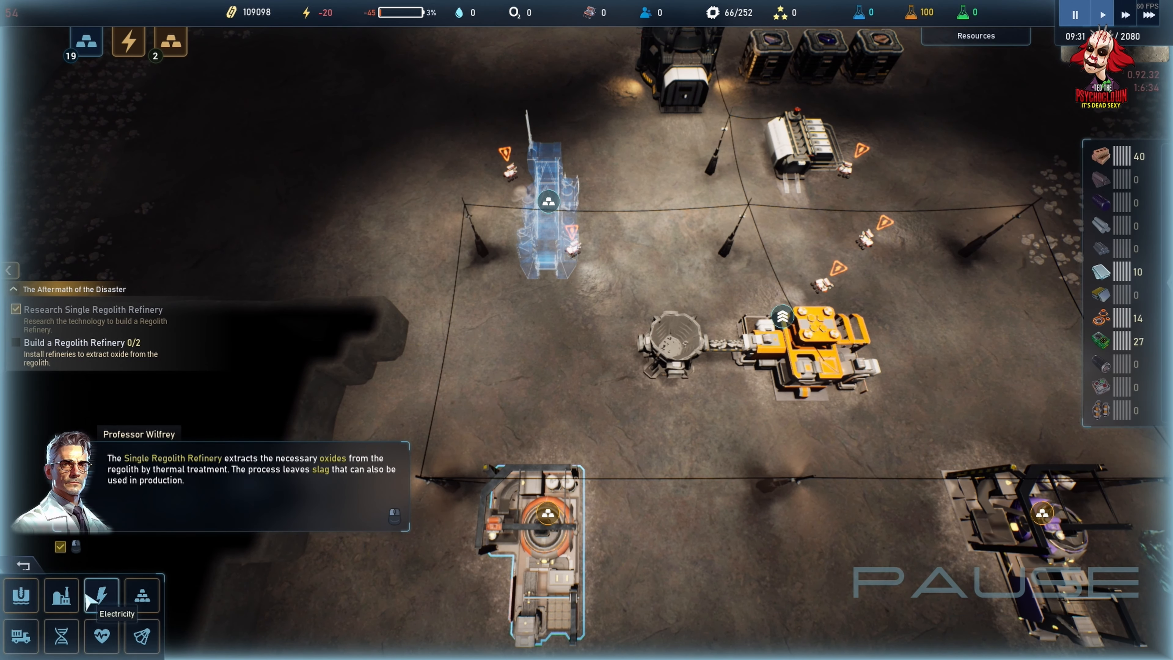
Choose Single Regolith Refinery from Mining and place two beside the smelting furnace.
click(21, 595)
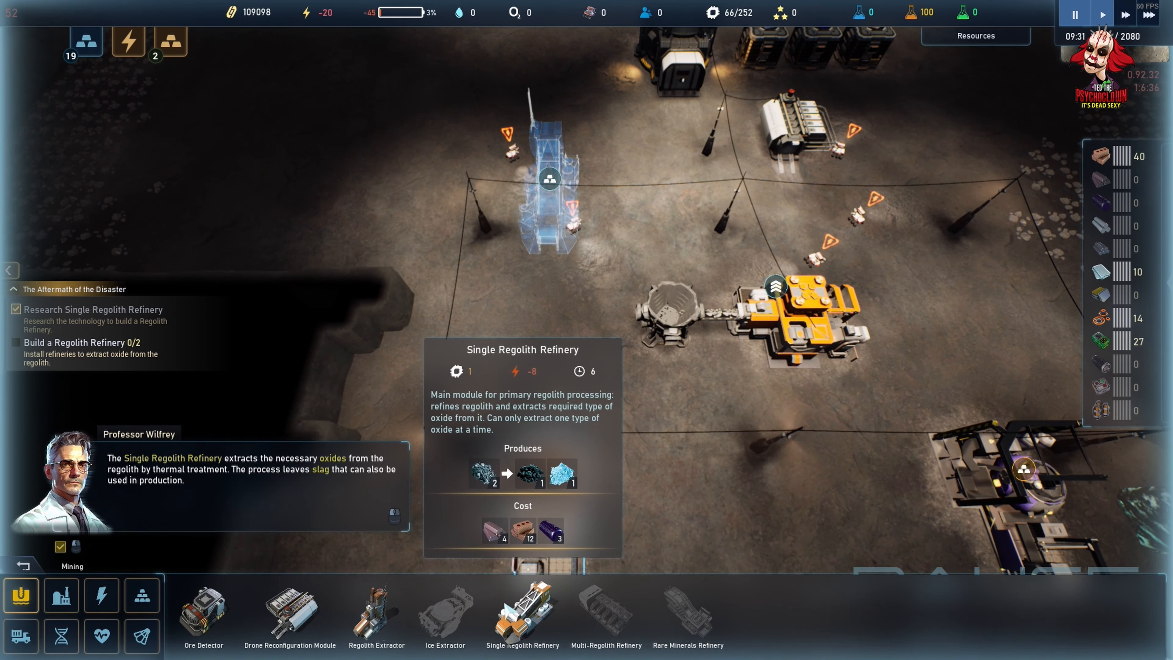
click(522, 612)
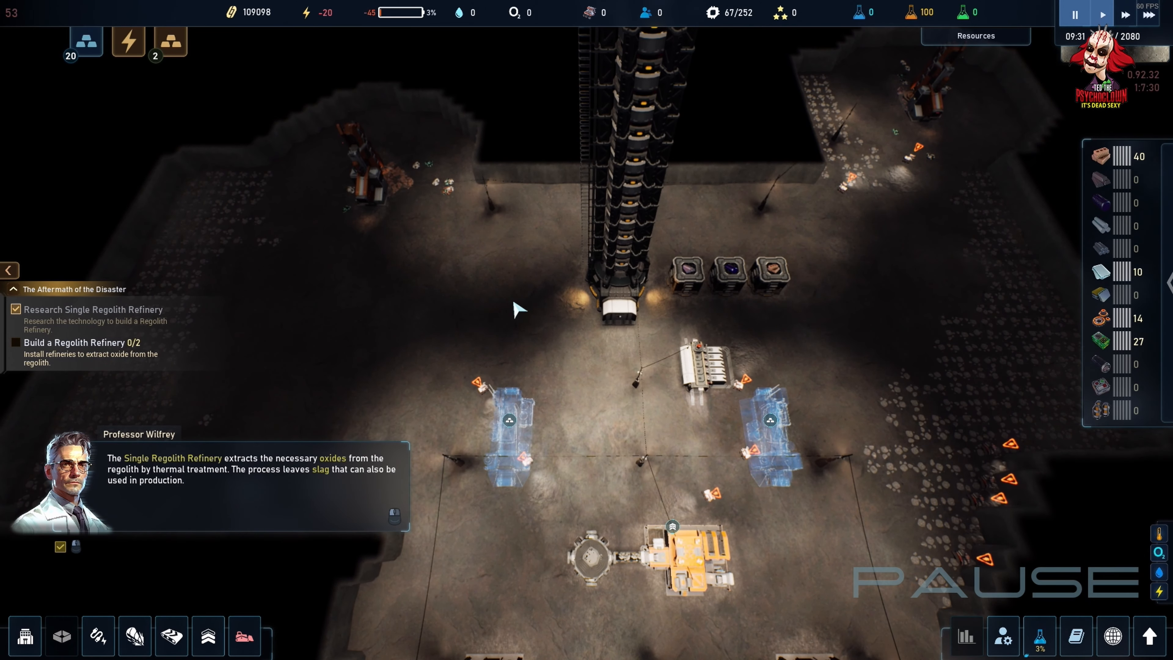
mouse_move(546, 239)
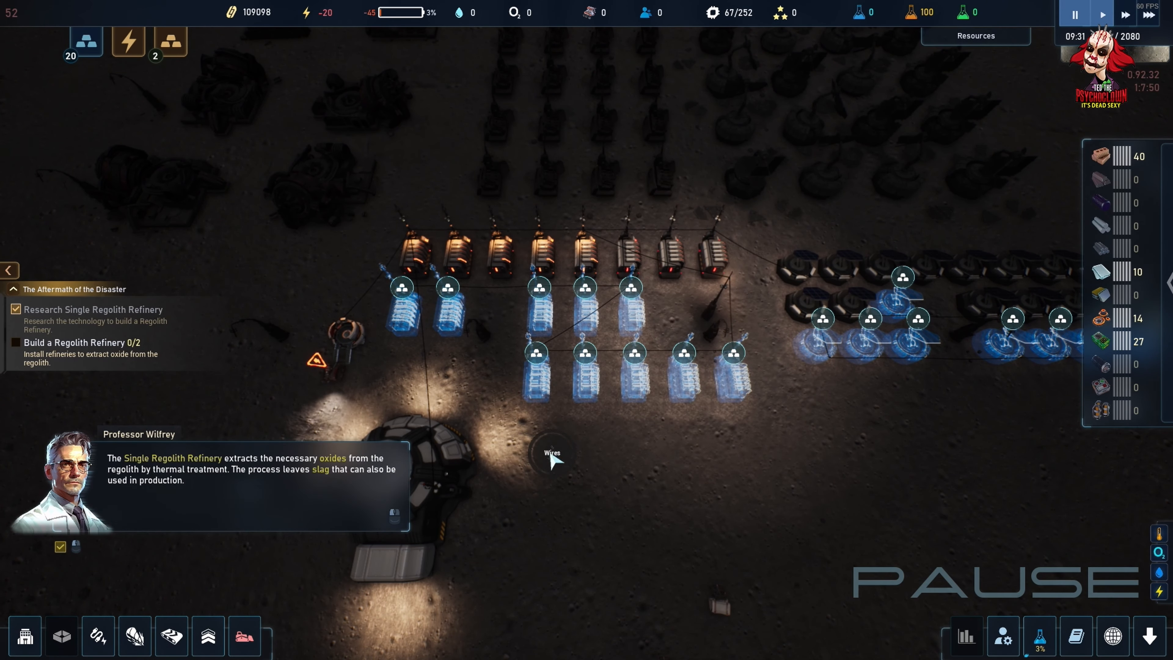
Demolish the surplus small batteries in the solar array with the removal tool.
click(244, 636)
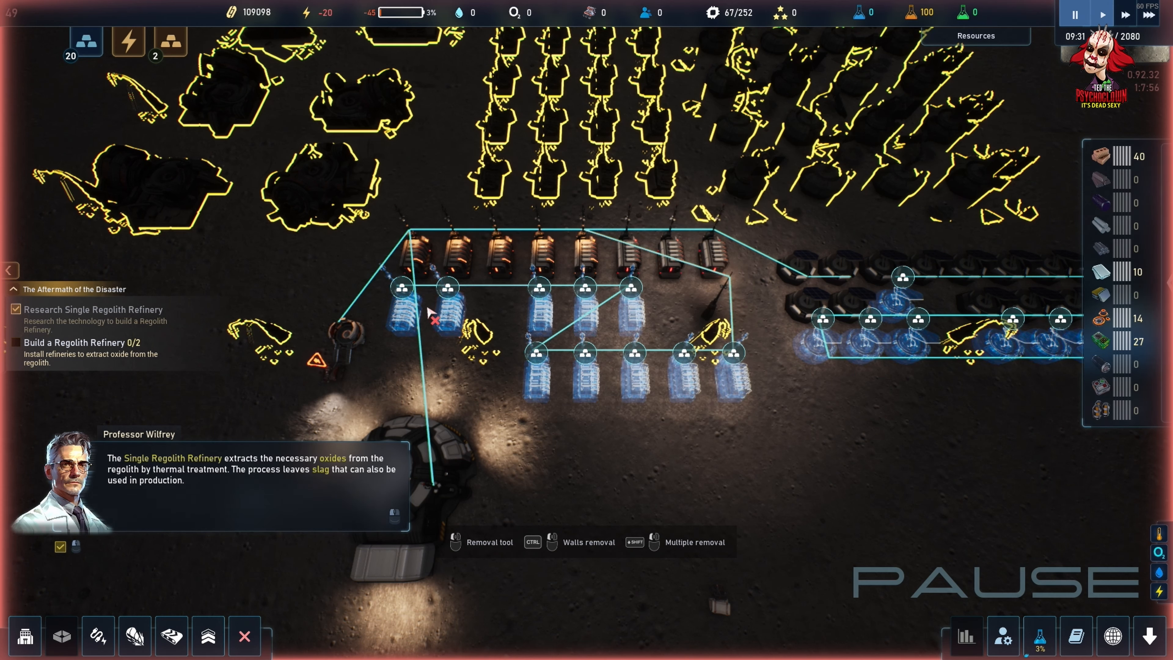
click(443, 307)
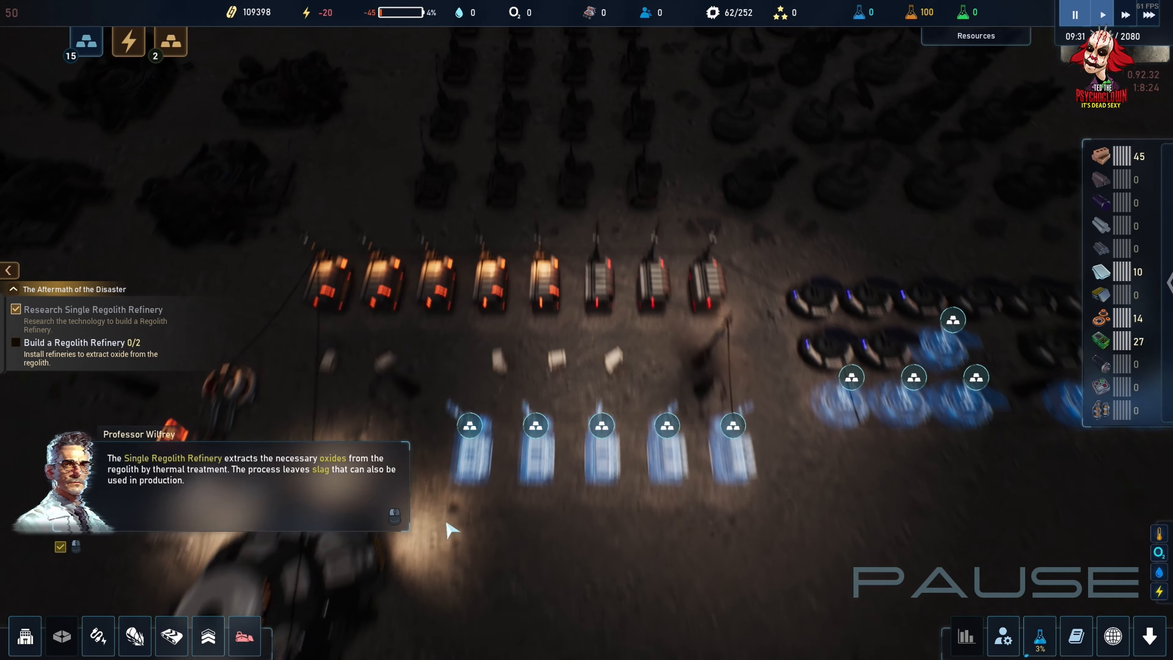
click(244, 637)
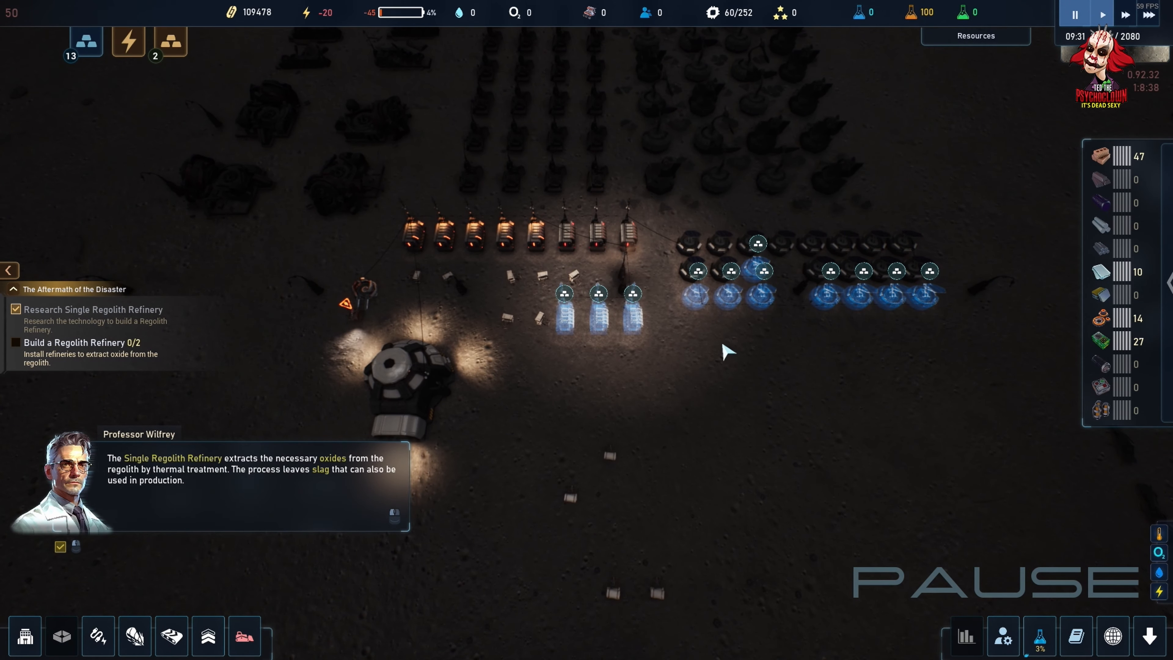
mouse_move(599, 417)
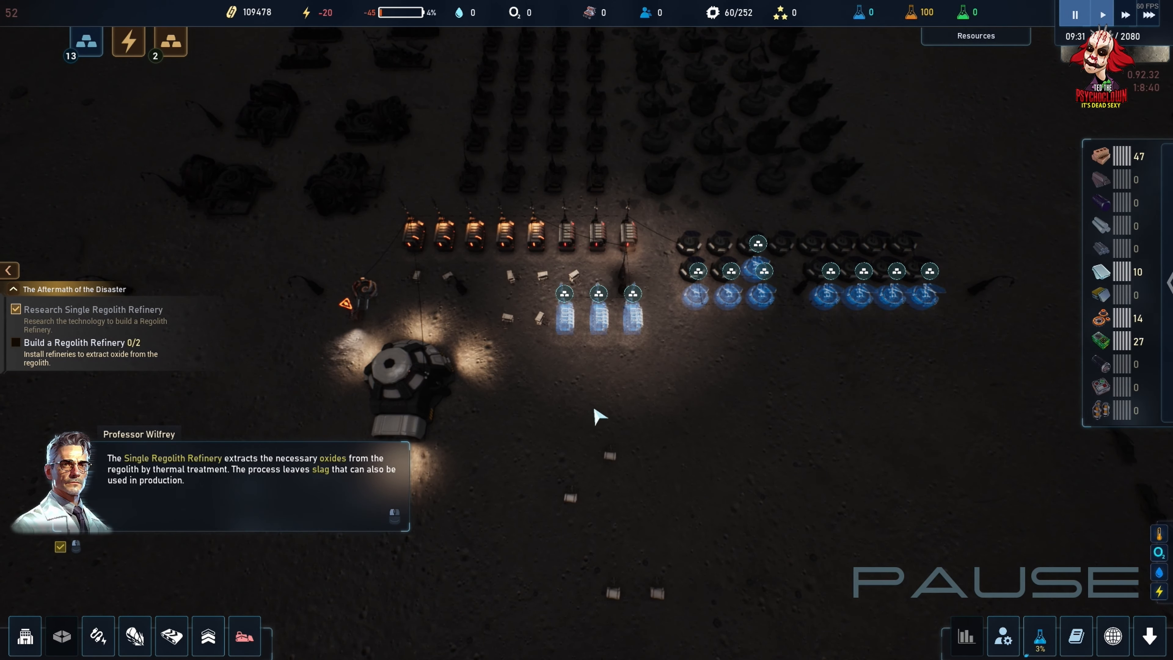